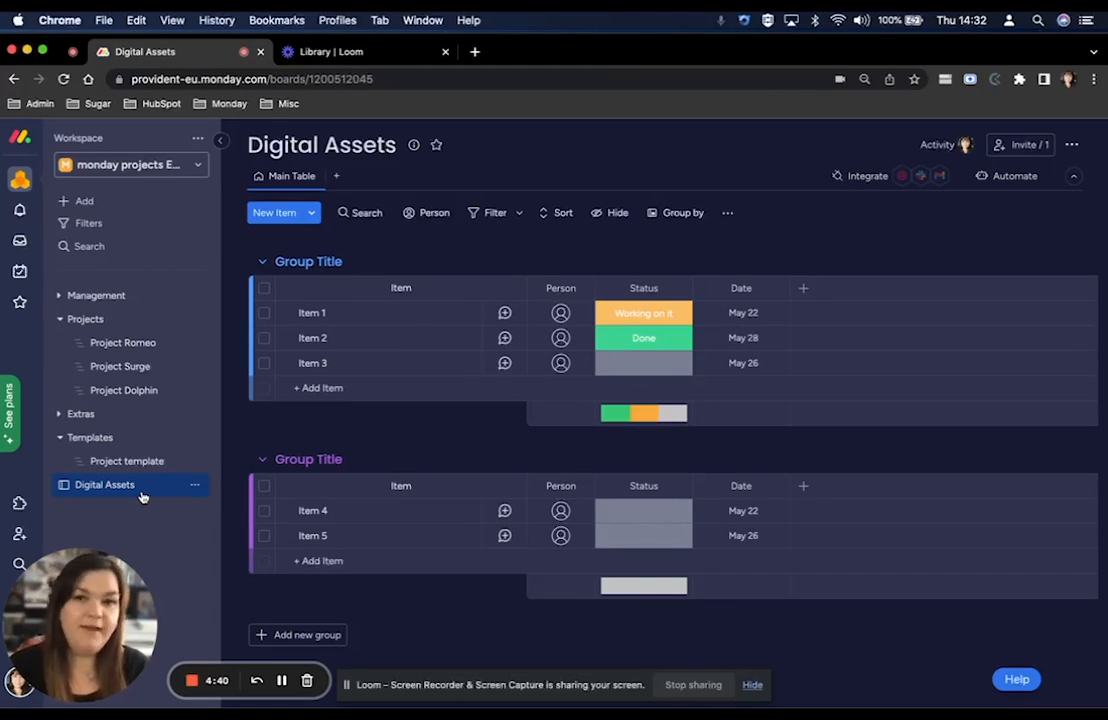
mouse_move(778, 289)
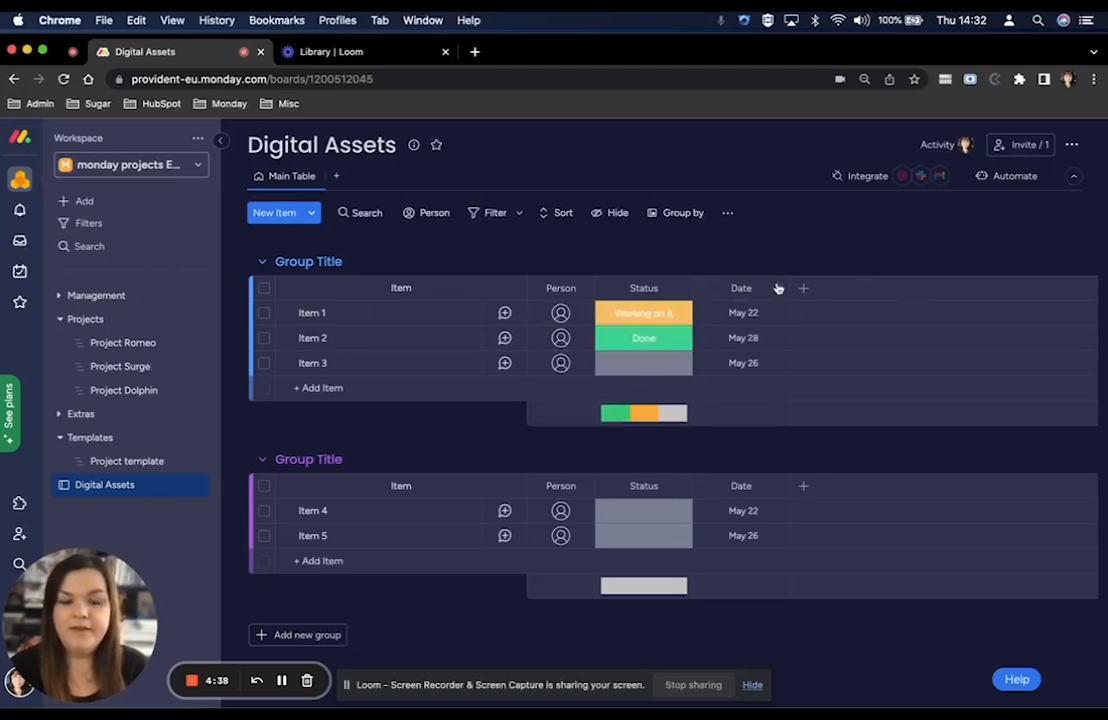
mouse_move(803, 289)
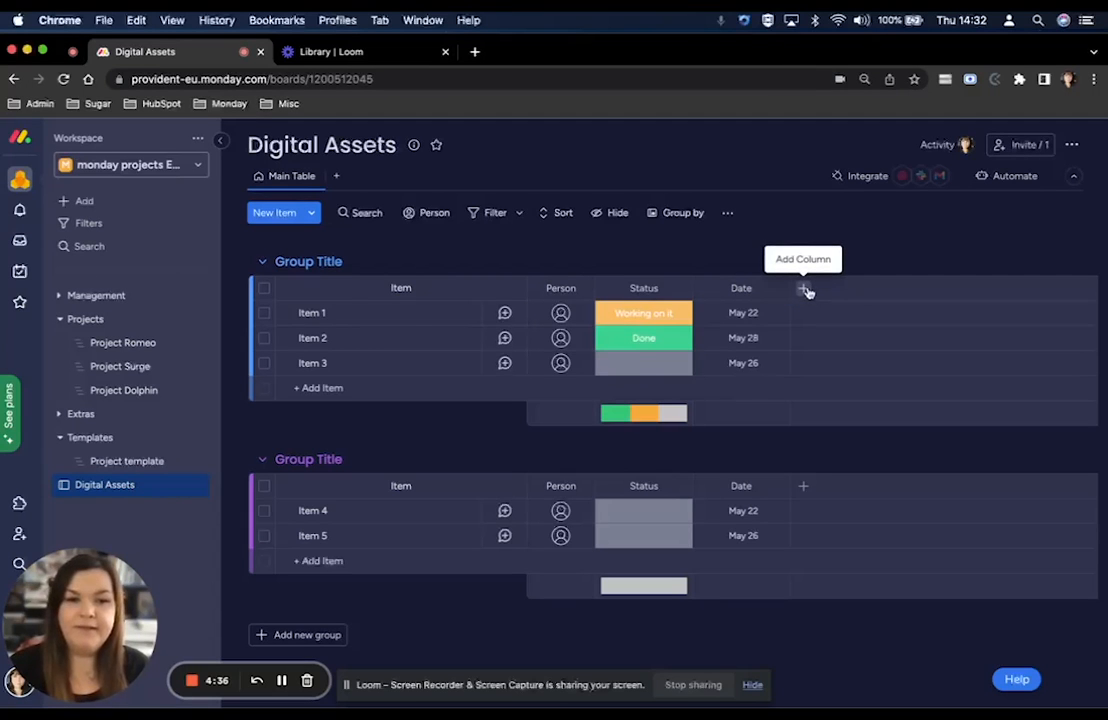
Step: Open the add-column menu at the end of the Digital Assets table header
click(804, 288)
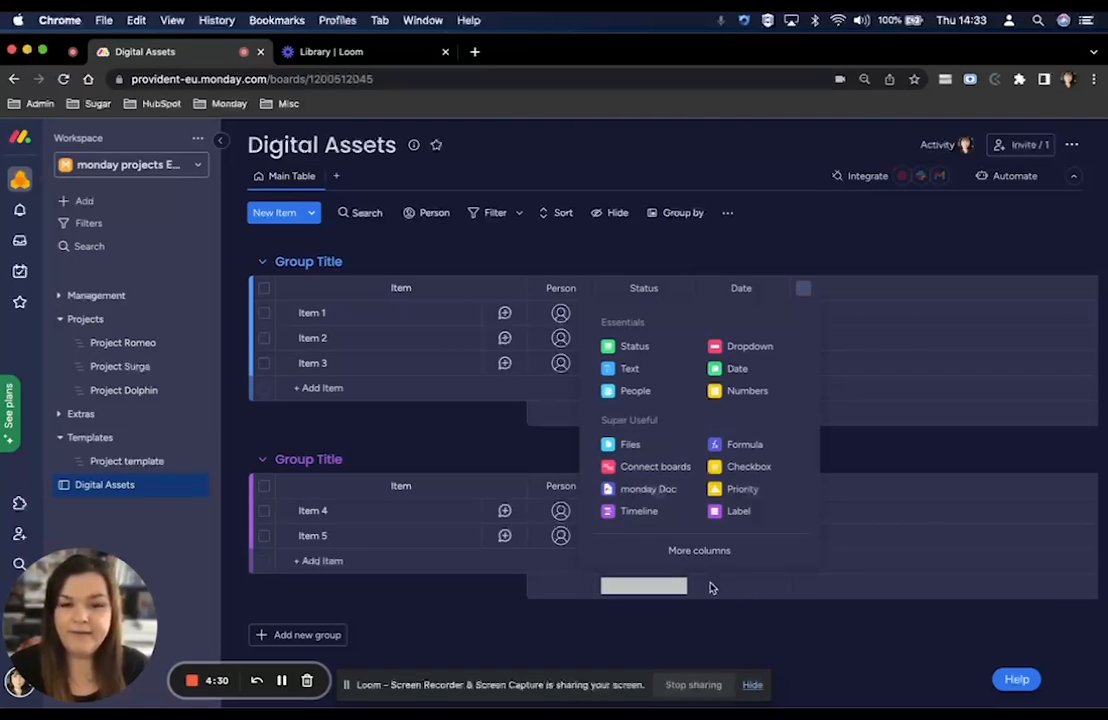
Step: Search 'files' in the Column Center and add the Files column to the board
click(699, 550)
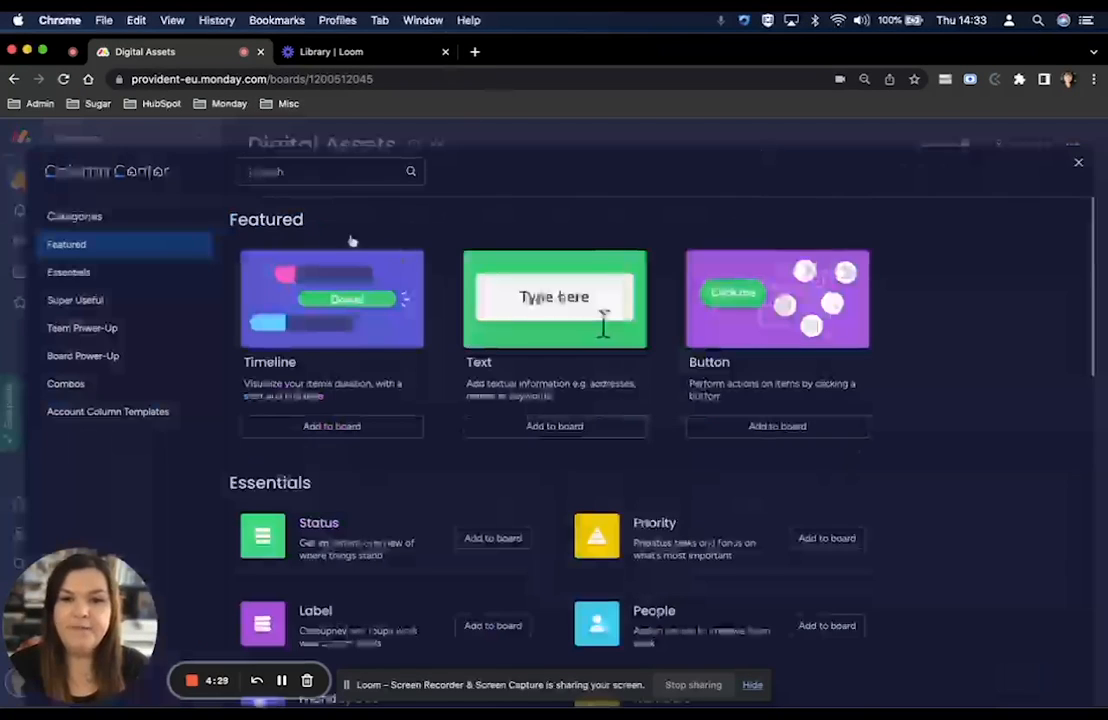
text(files)
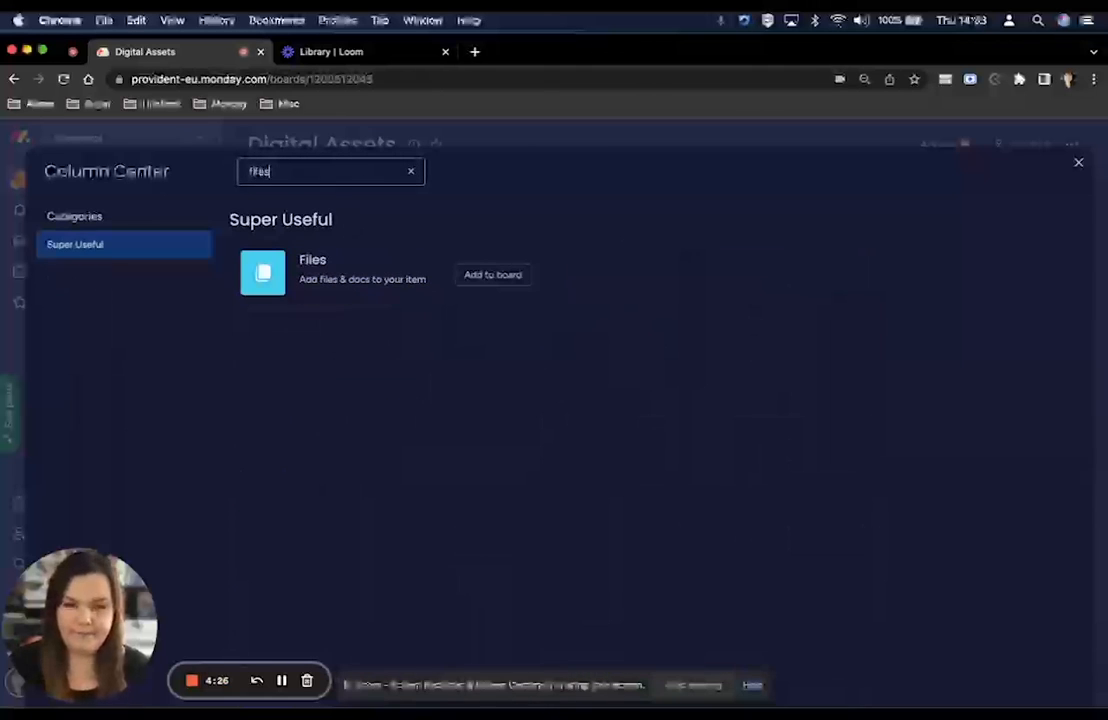
click(1078, 162)
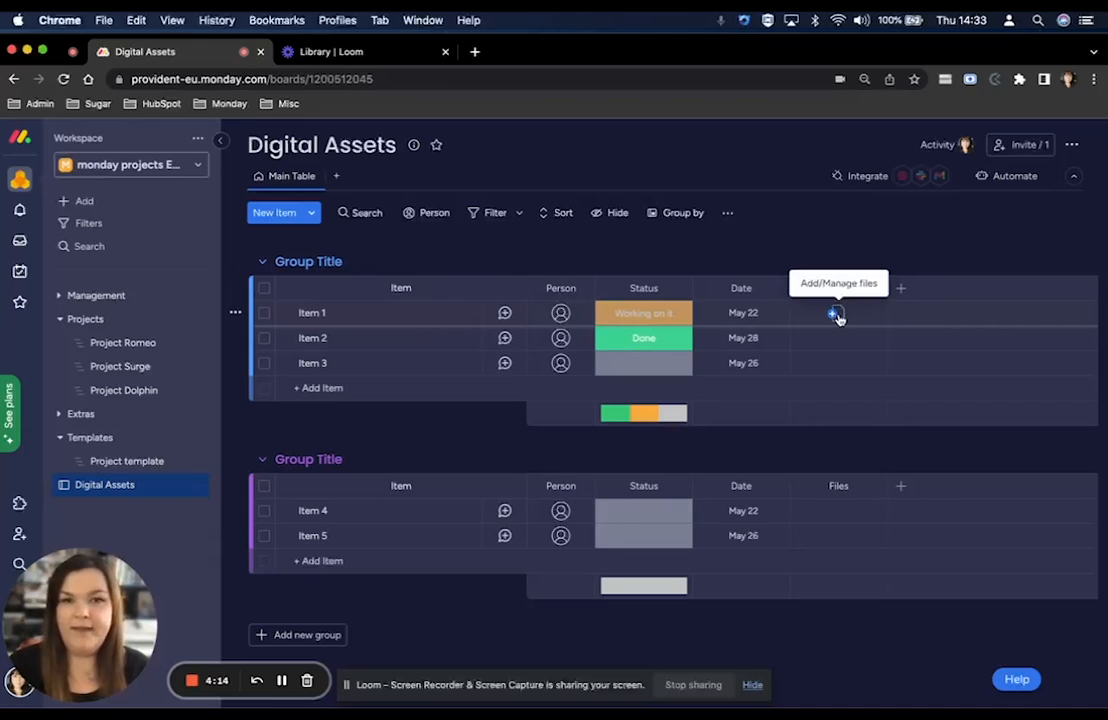
Step: Choose to upload a file from the computer into Item 1's Files cell
click(836, 313)
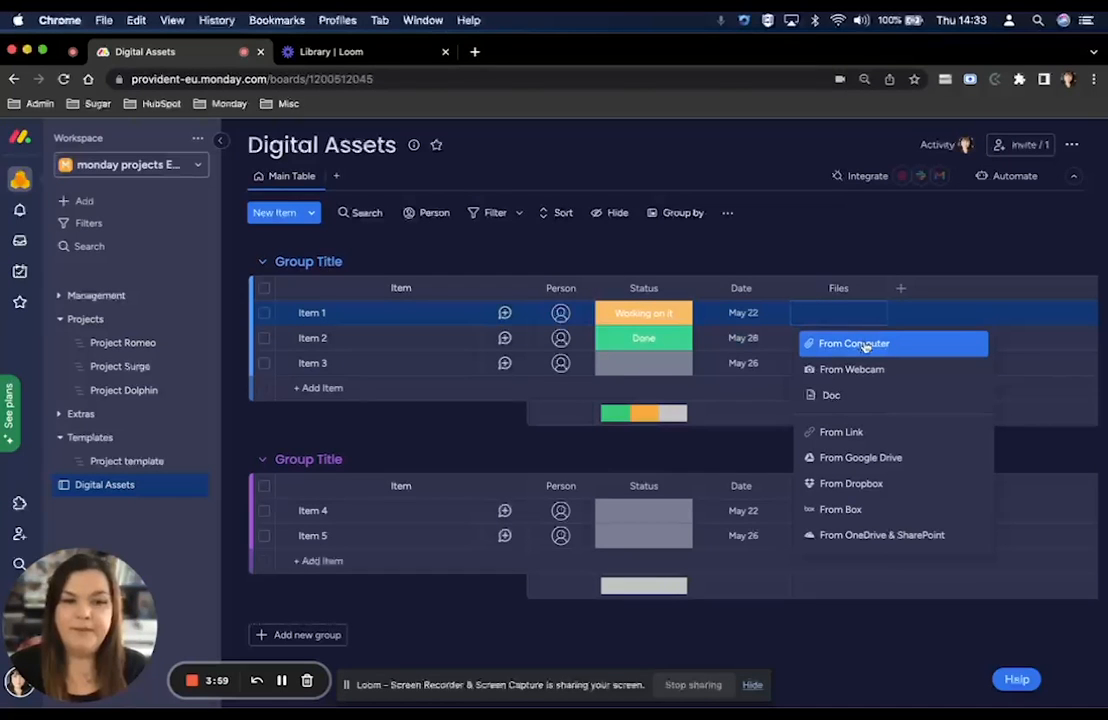
click(854, 343)
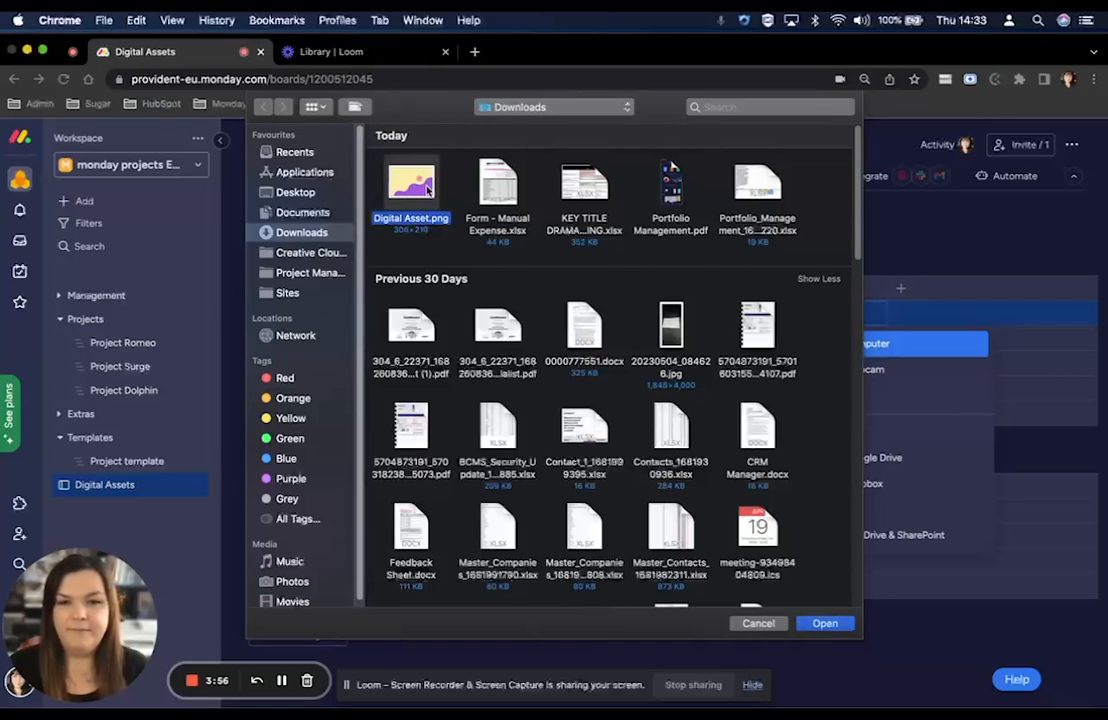
Step: Select Digital Asset.png in Downloads to upload it to Item 1
click(824, 623)
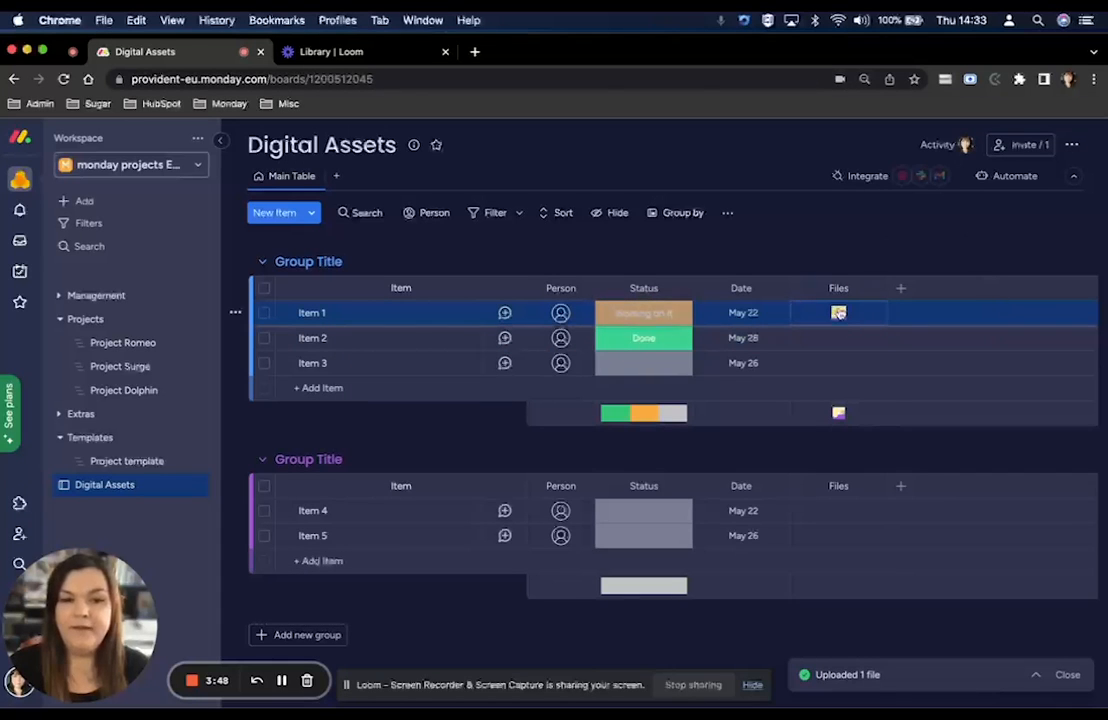
Step: Preview Item 1's Digital Asset.png thumbnail and expand it into the full file viewer
click(838, 312)
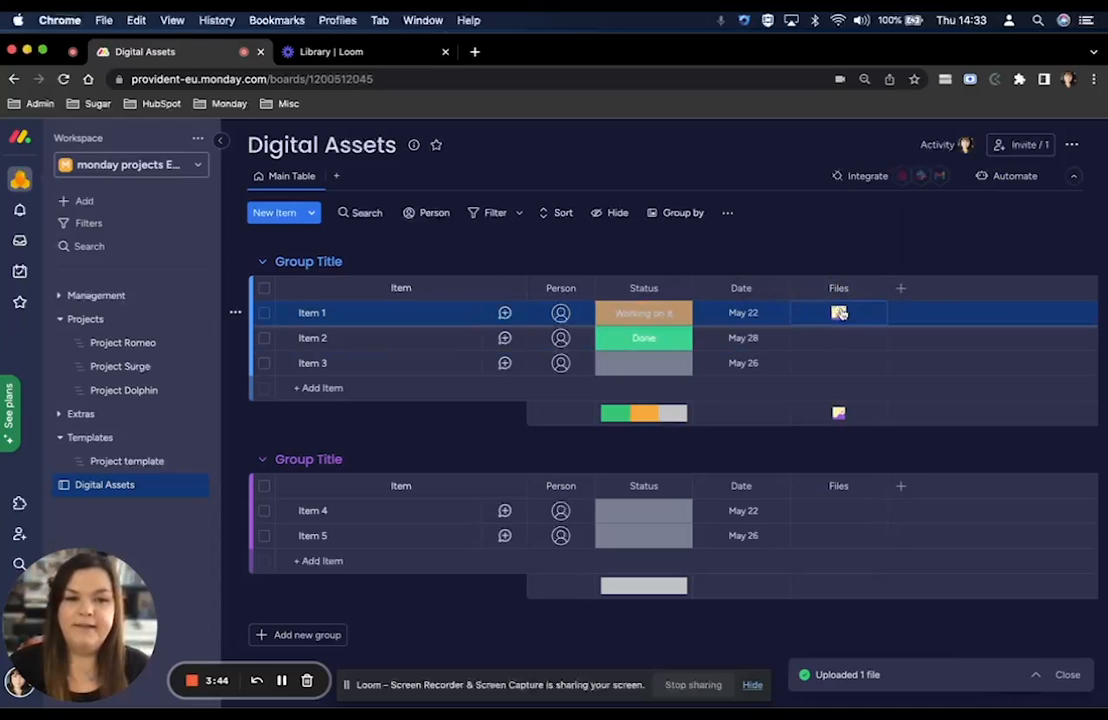
click(838, 312)
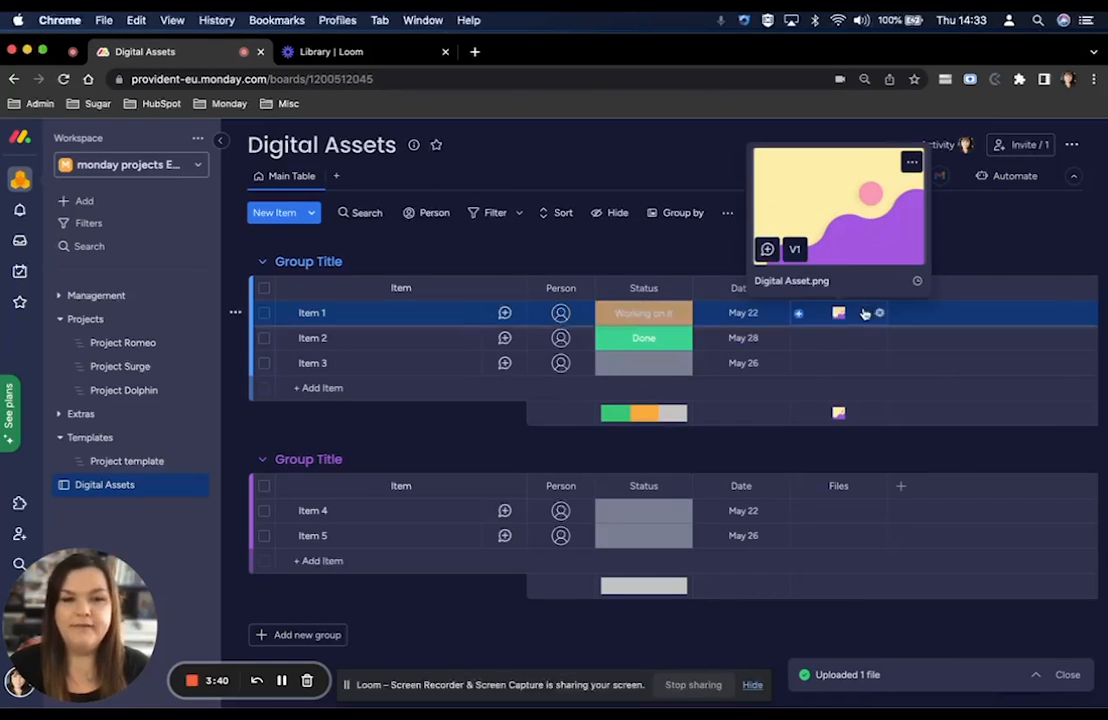
click(839, 313)
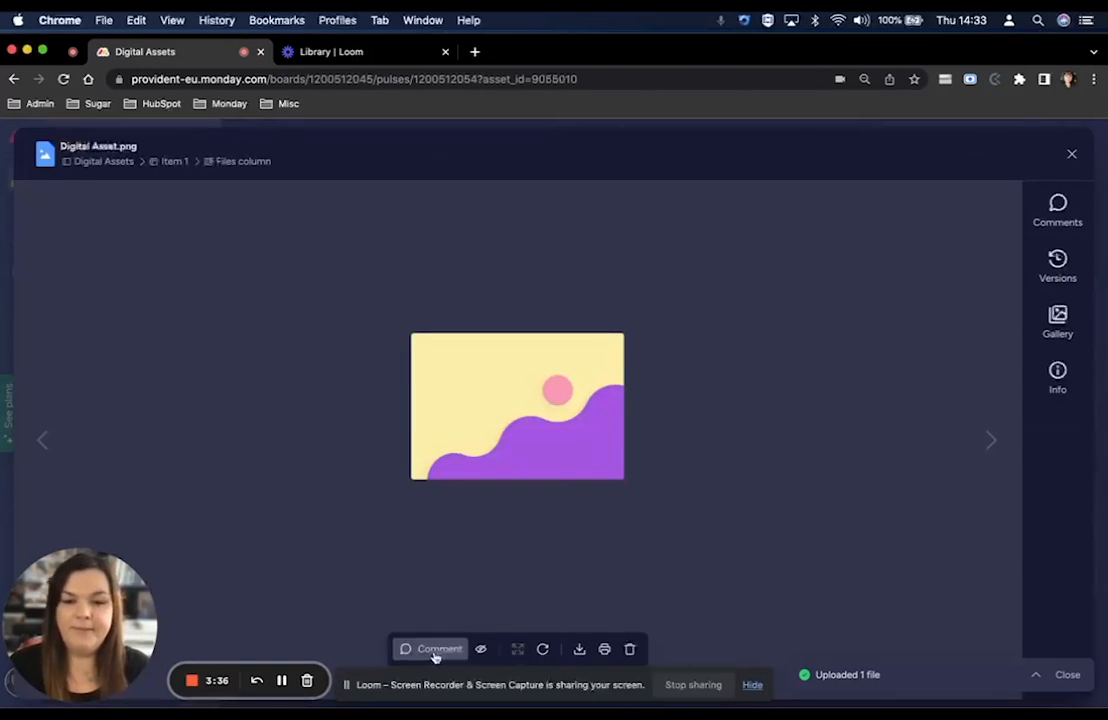
click(481, 649)
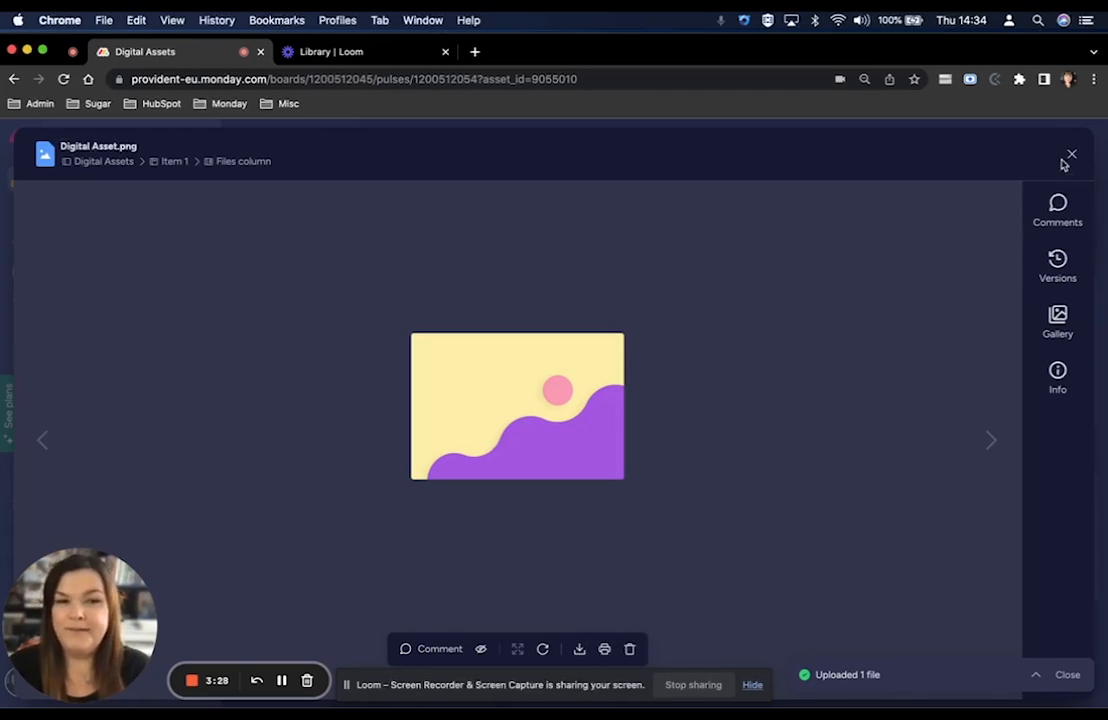
click(1071, 155)
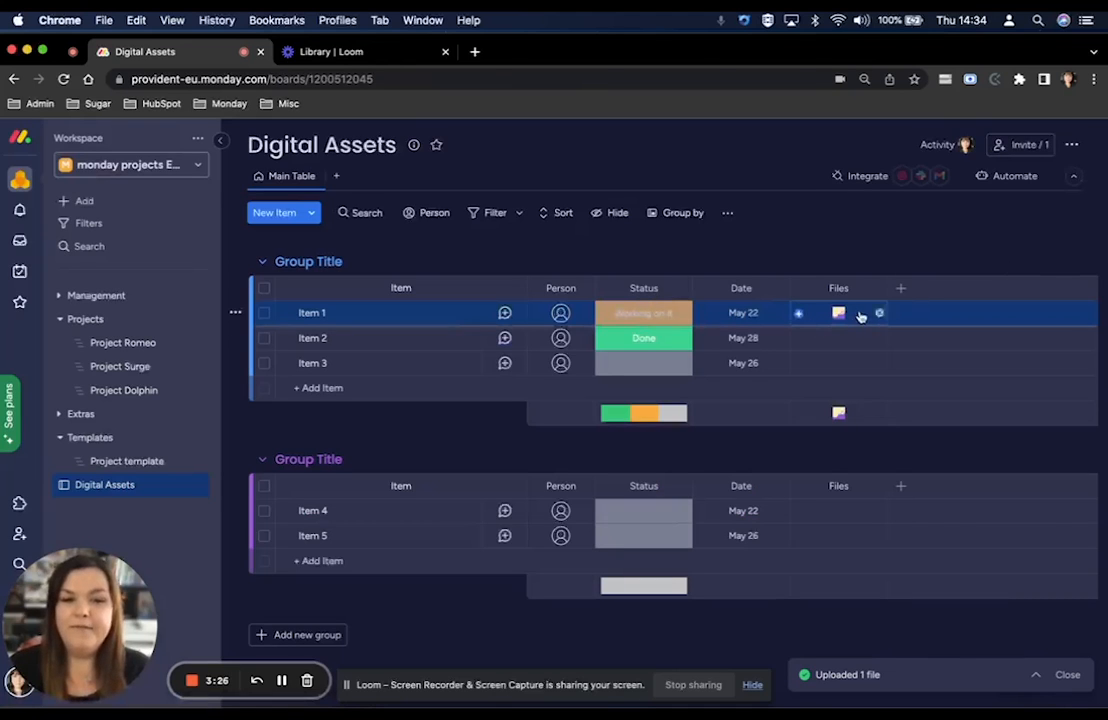
click(839, 313)
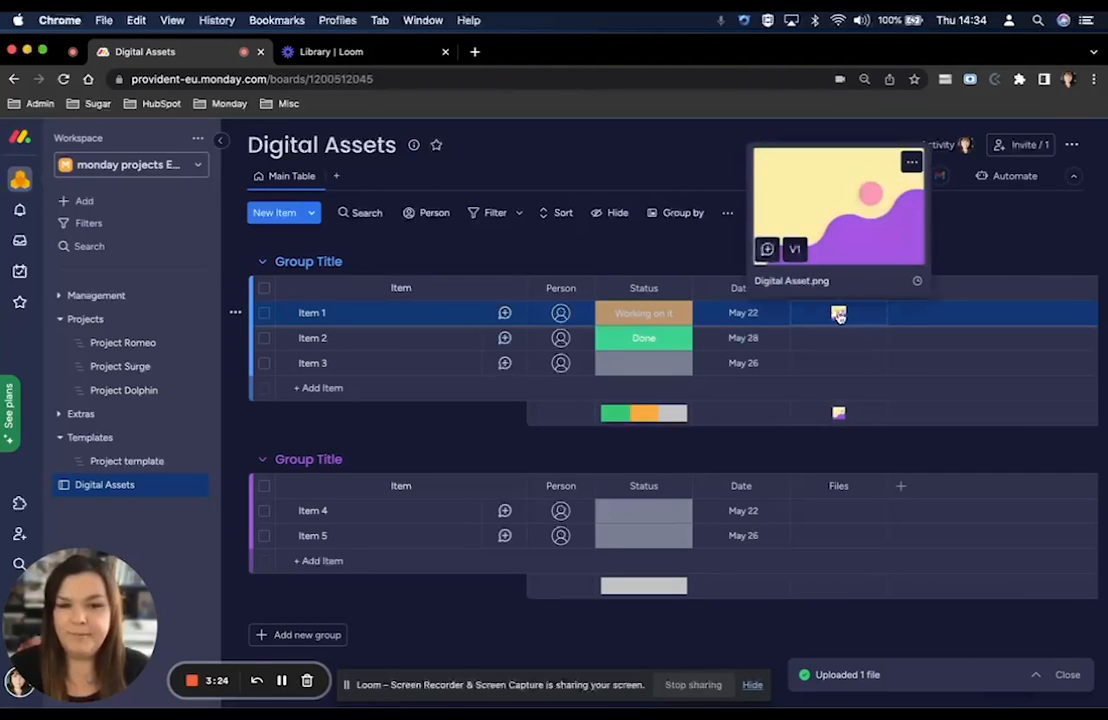
click(838, 313)
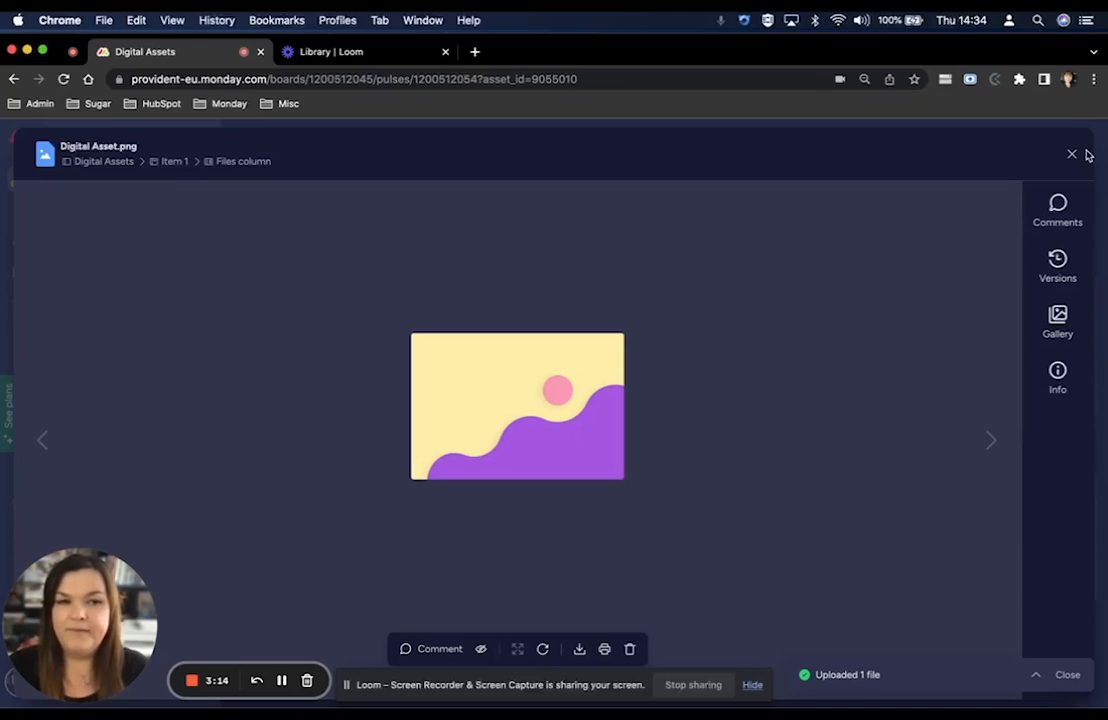
Step: Close the Digital Asset.png file viewer to return to the board
click(1072, 154)
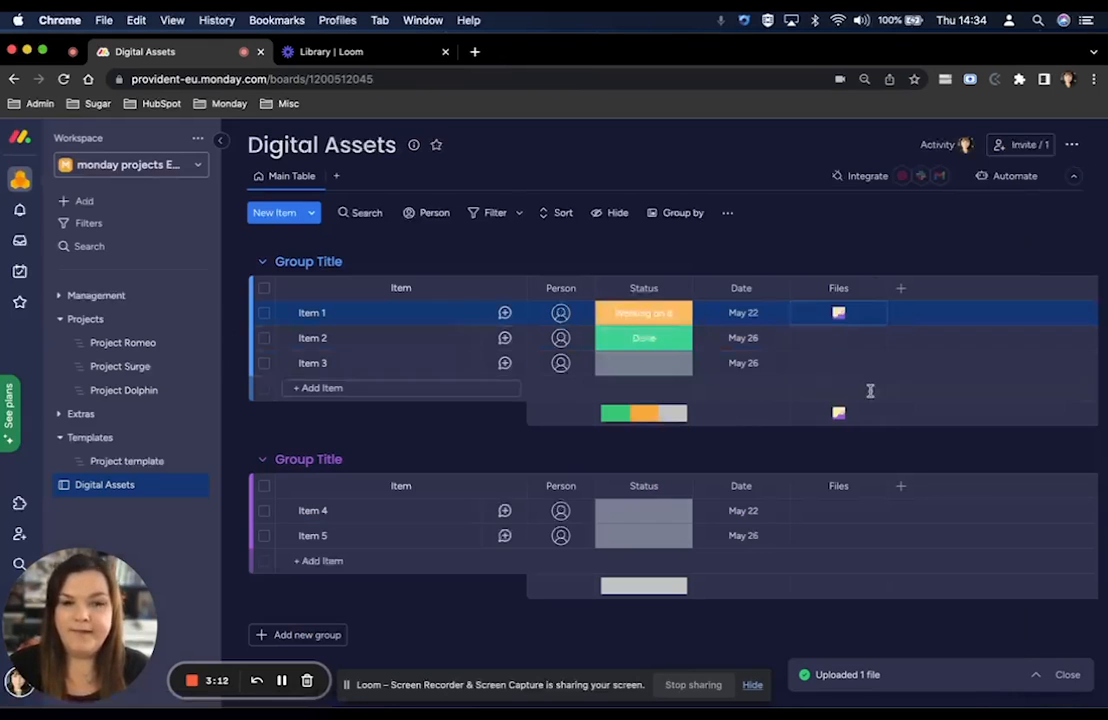
mouse_move(337, 175)
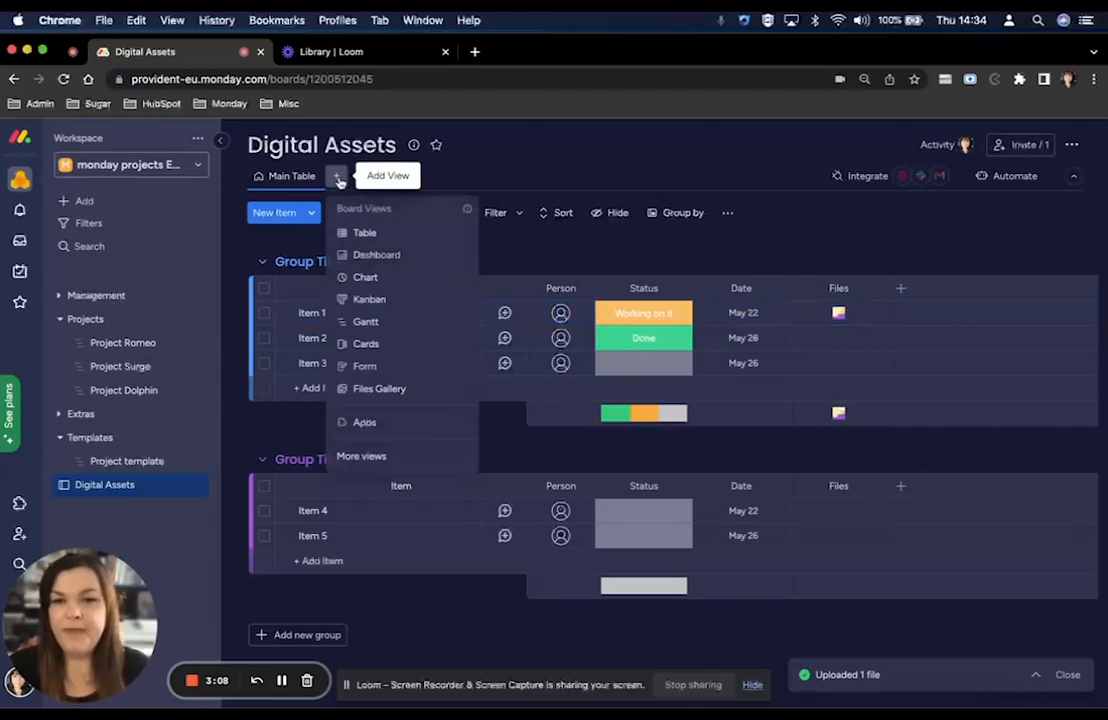
mouse_move(379, 388)
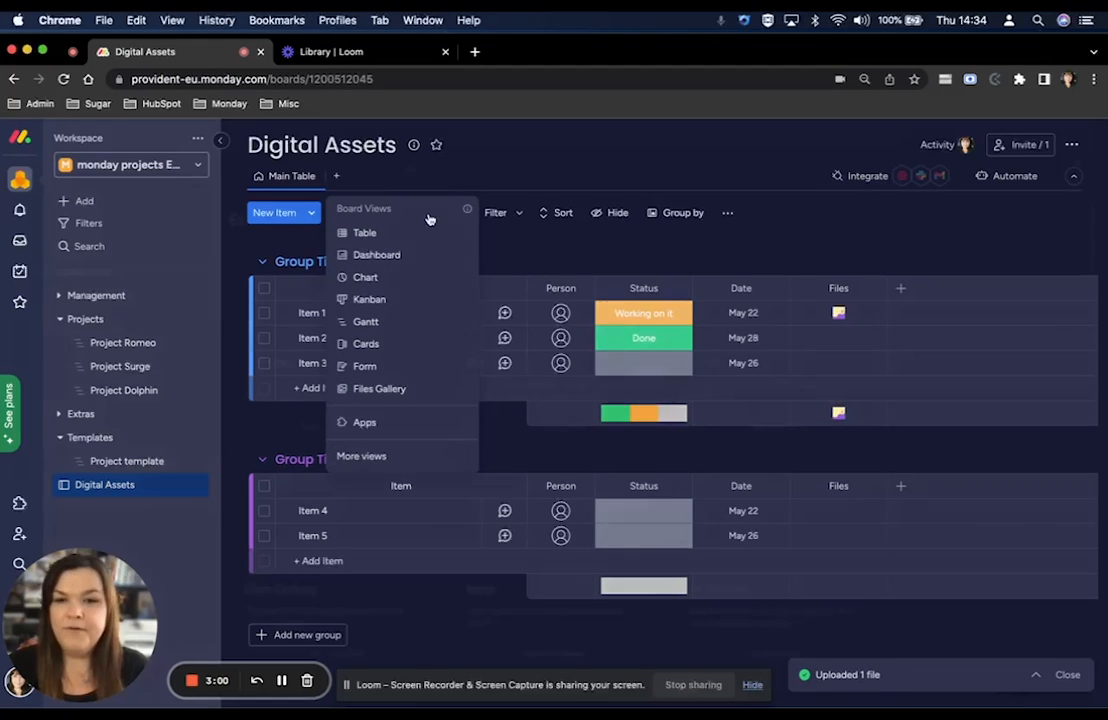
Step: Search 'files' in the Views Center and add the Files Gallery view
click(361, 456)
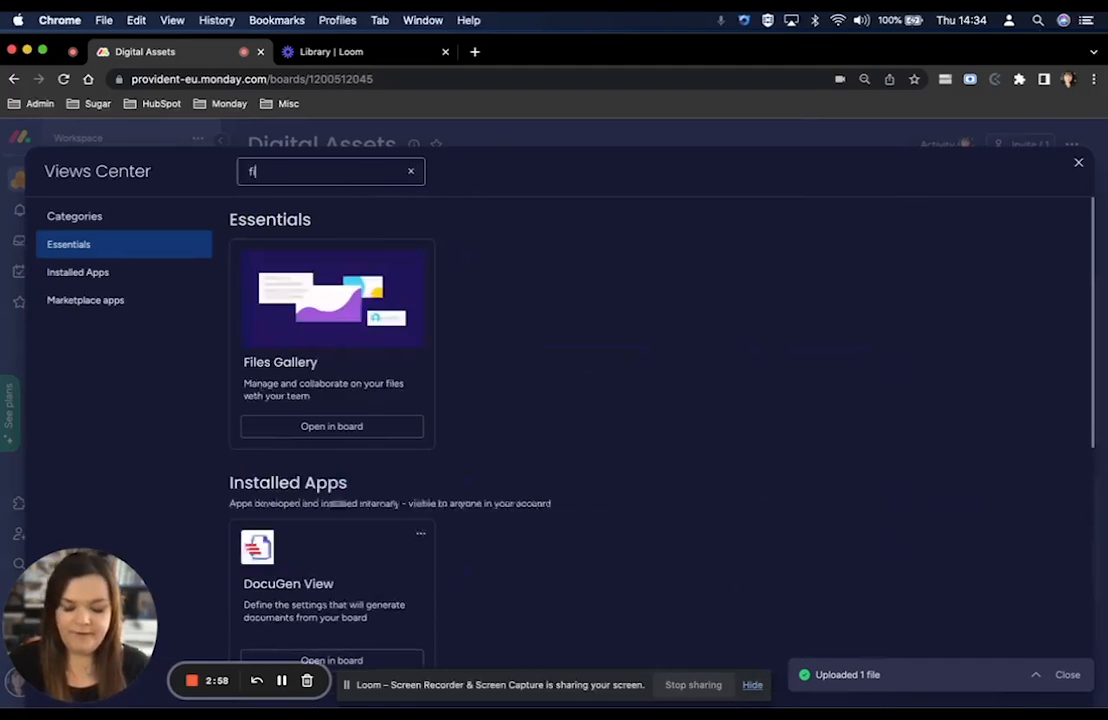
text(iles)
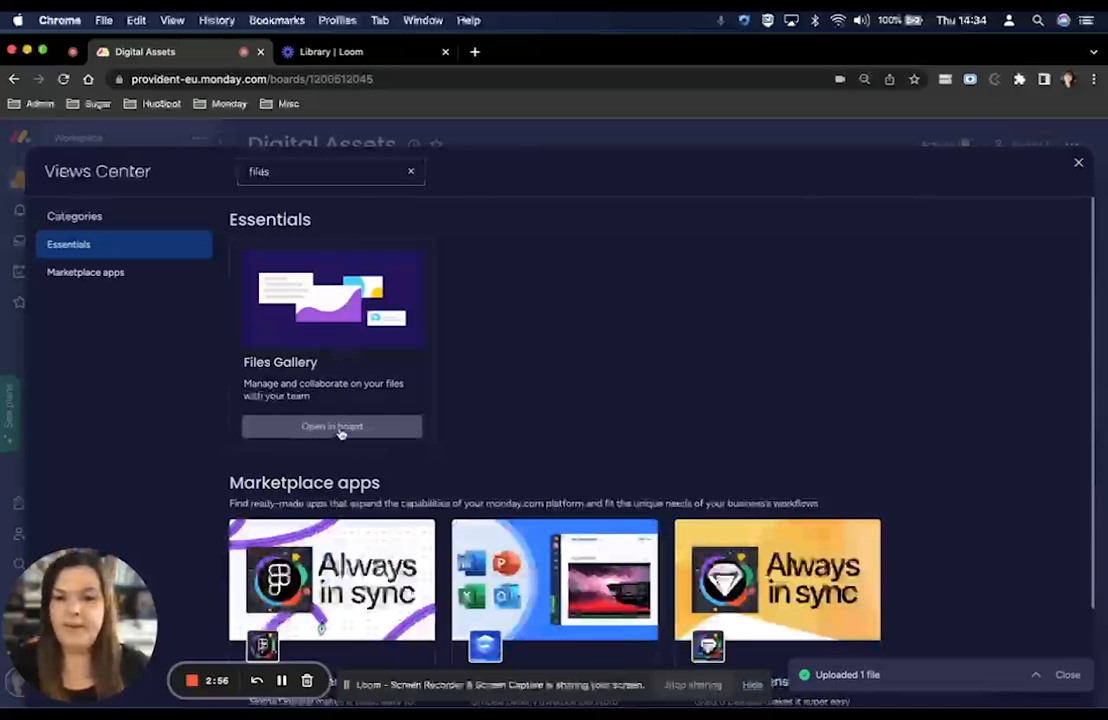
click(331, 426)
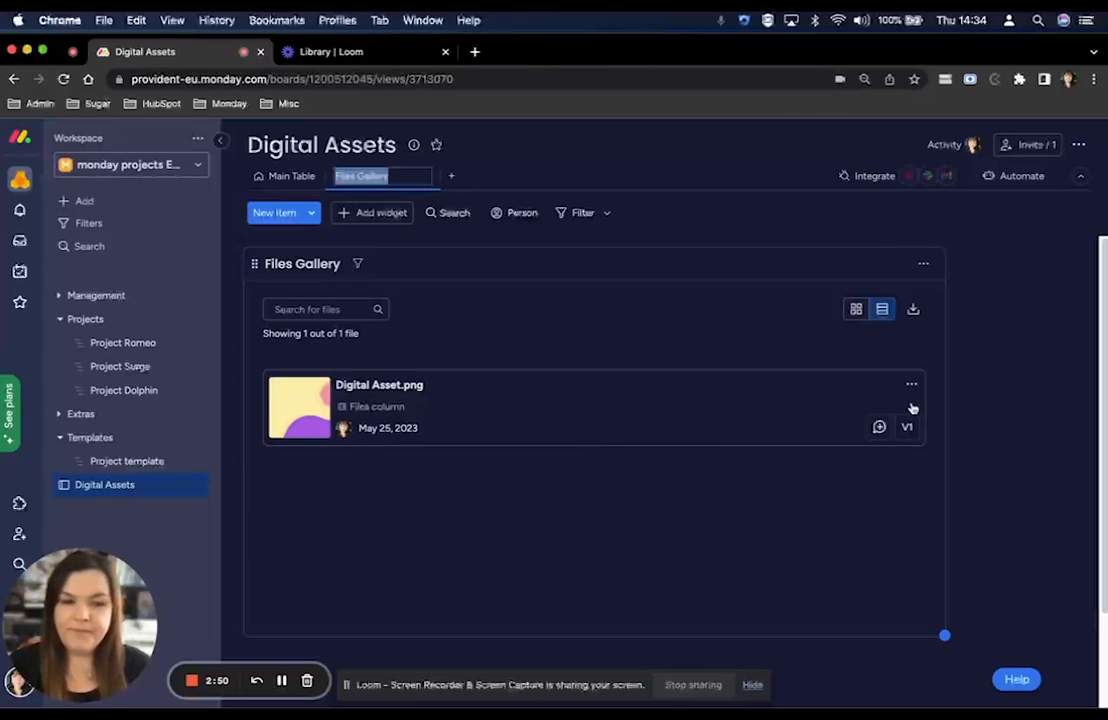
mouse_move(375, 265)
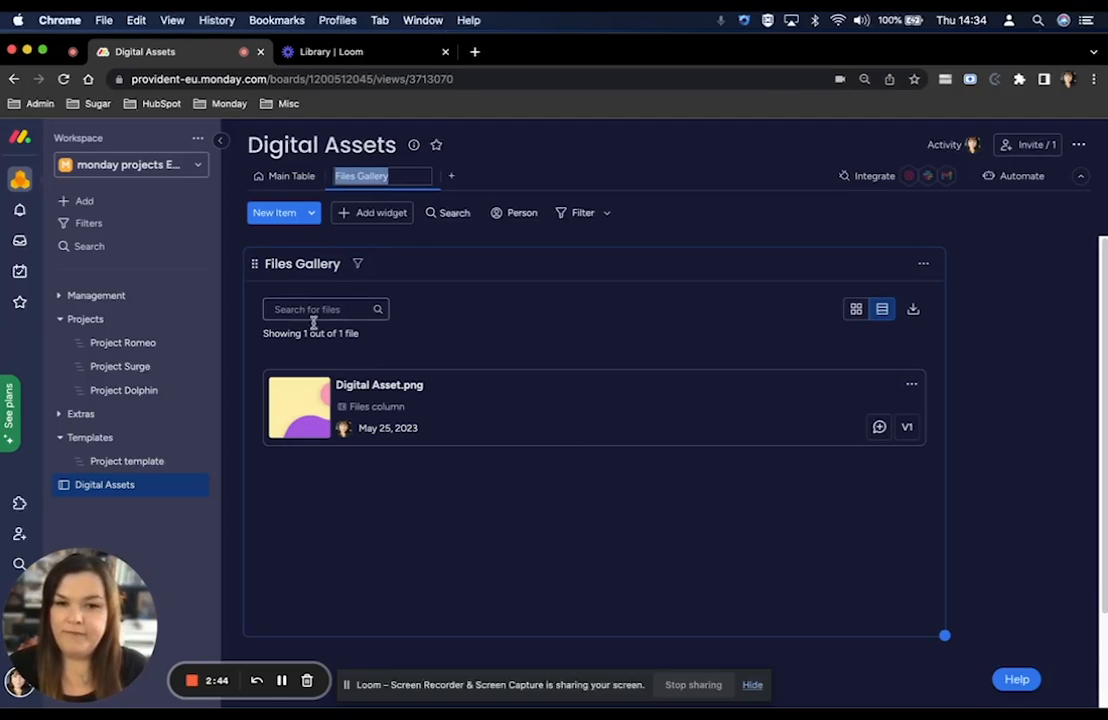
mouse_move(493, 549)
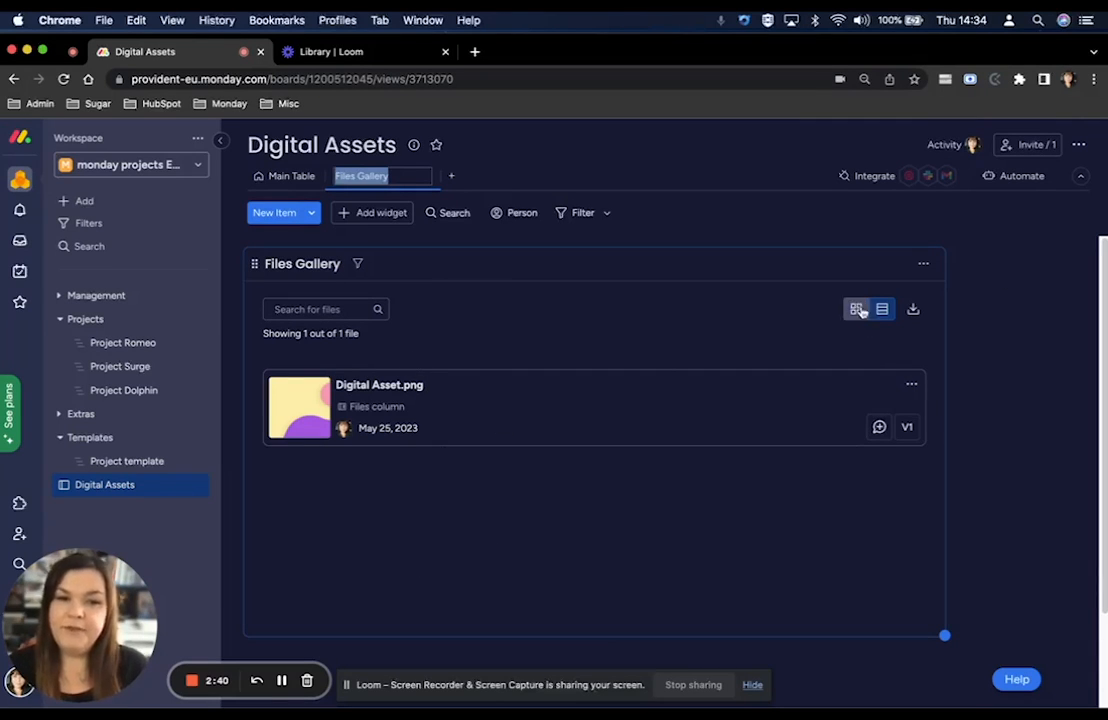
Step: Switch the Files Gallery to grid layout so Digital Asset.png shows as a thumbnail card
click(856, 308)
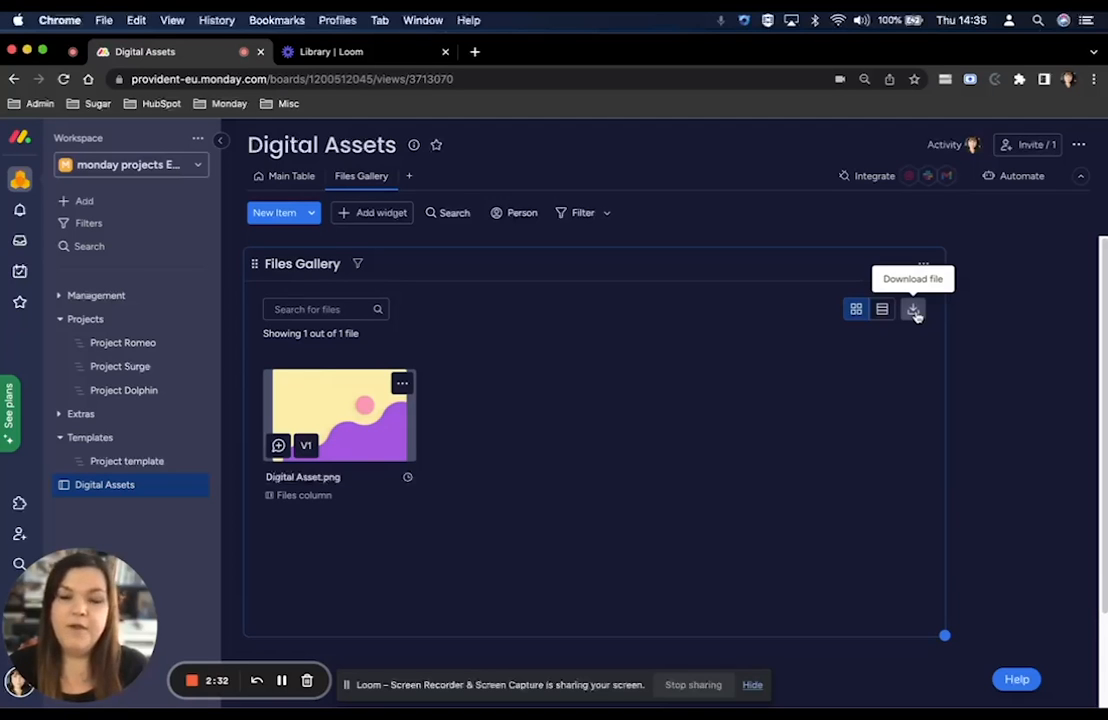
mouse_move(685, 473)
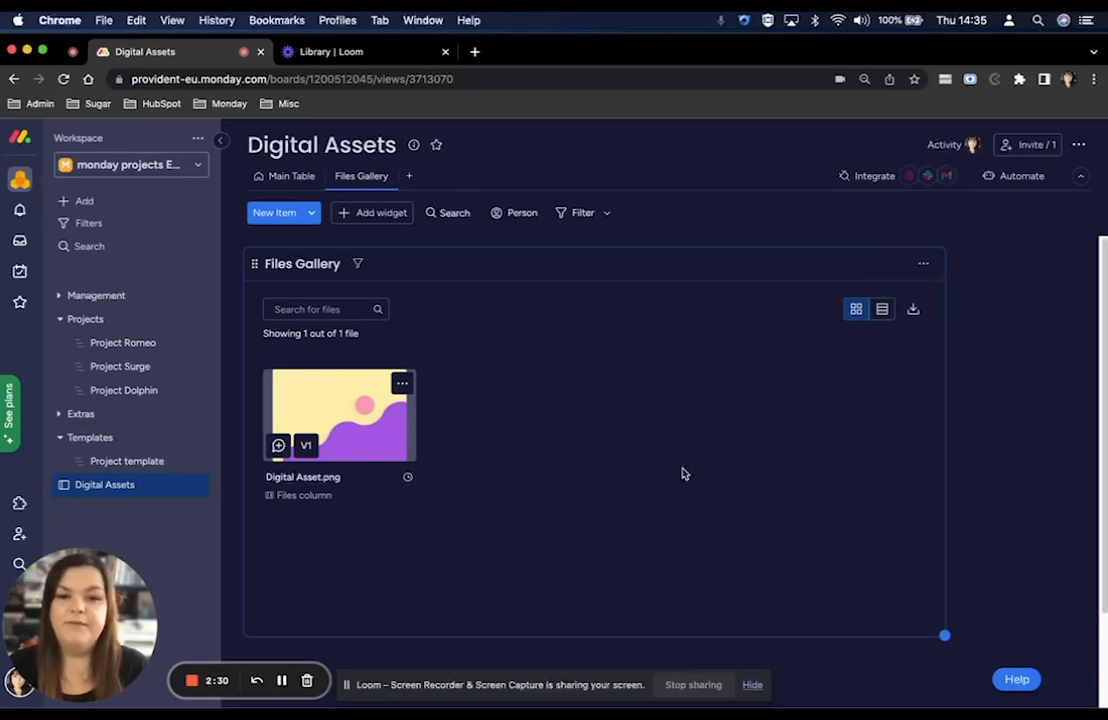
mouse_move(912, 308)
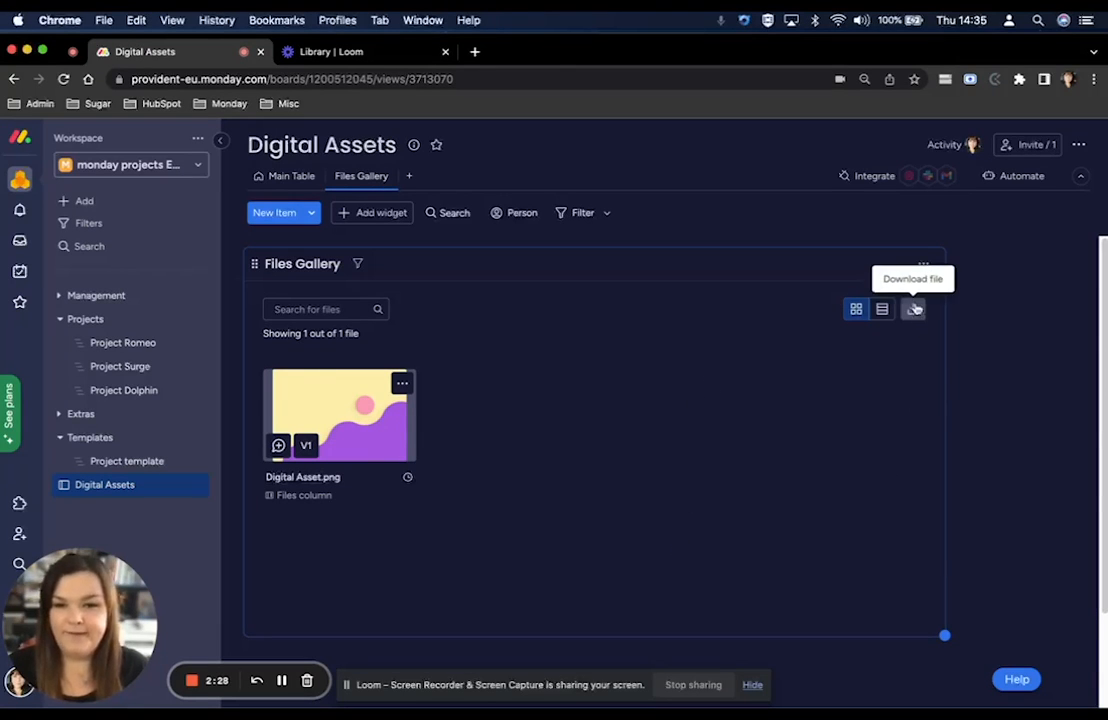
mouse_move(365, 416)
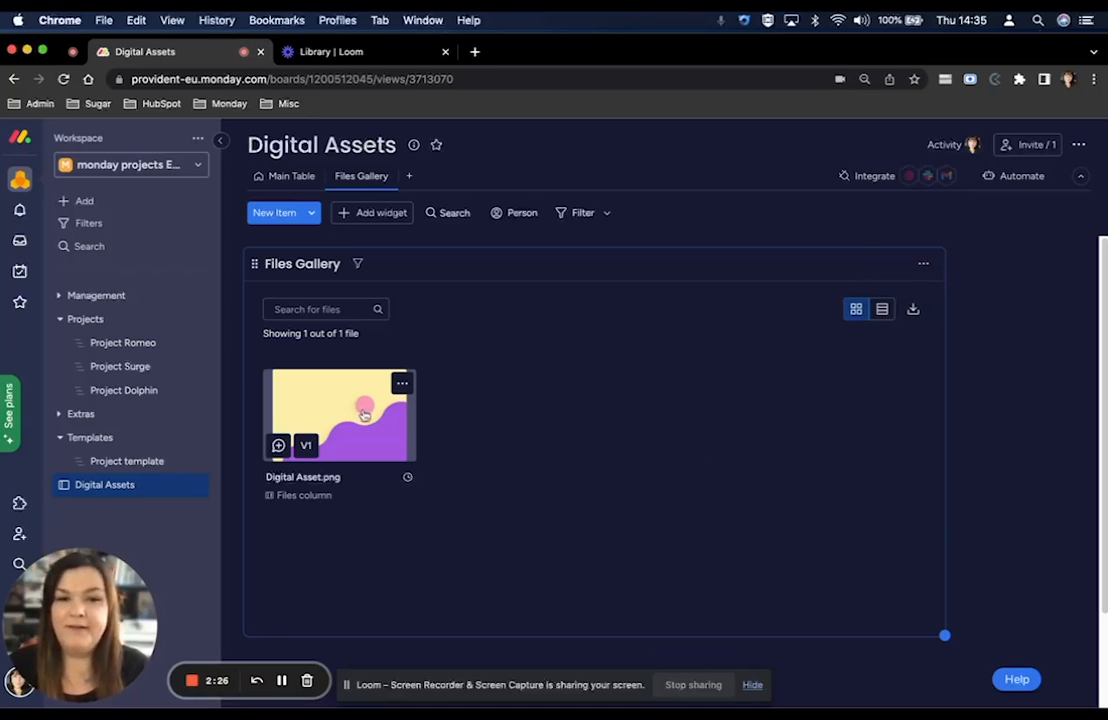